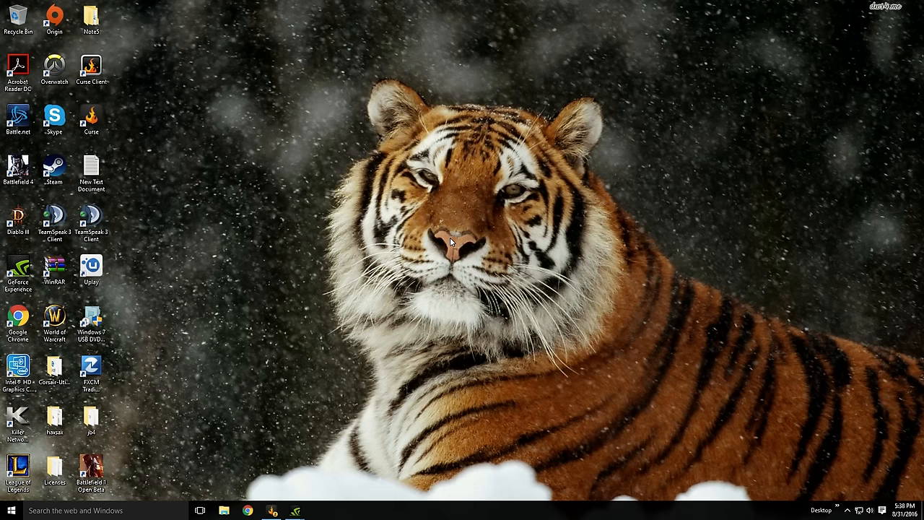
pyautogui.moveTo(432, 251)
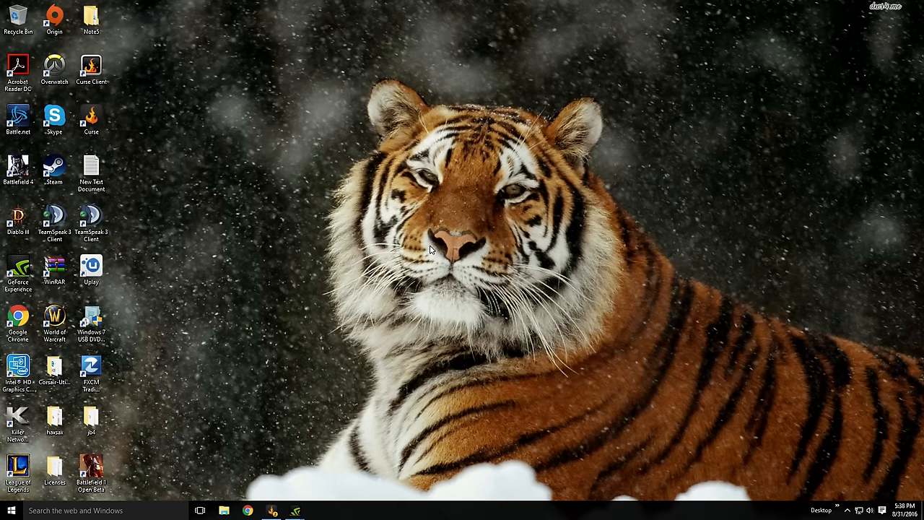
# Step: Show This PC in File Explorer, where only Local Disk (C:) is listed
pyautogui.click(223, 511)
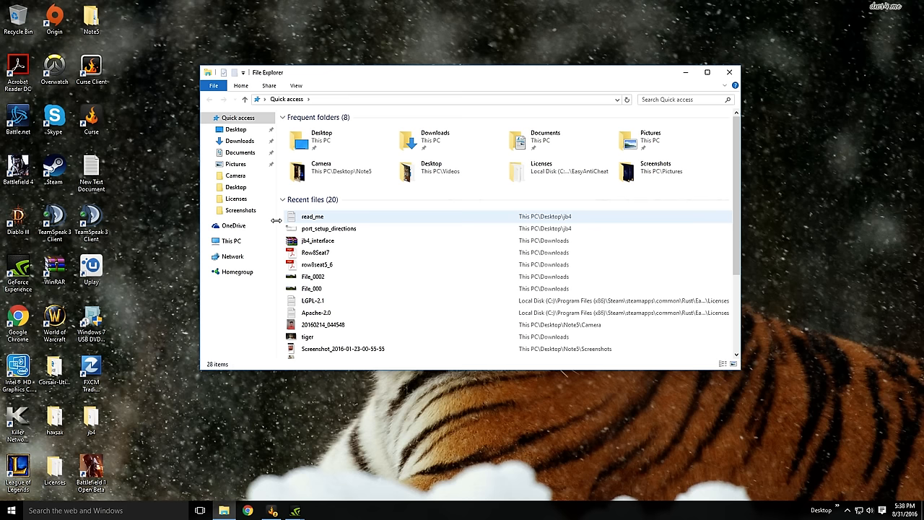
pyautogui.click(231, 239)
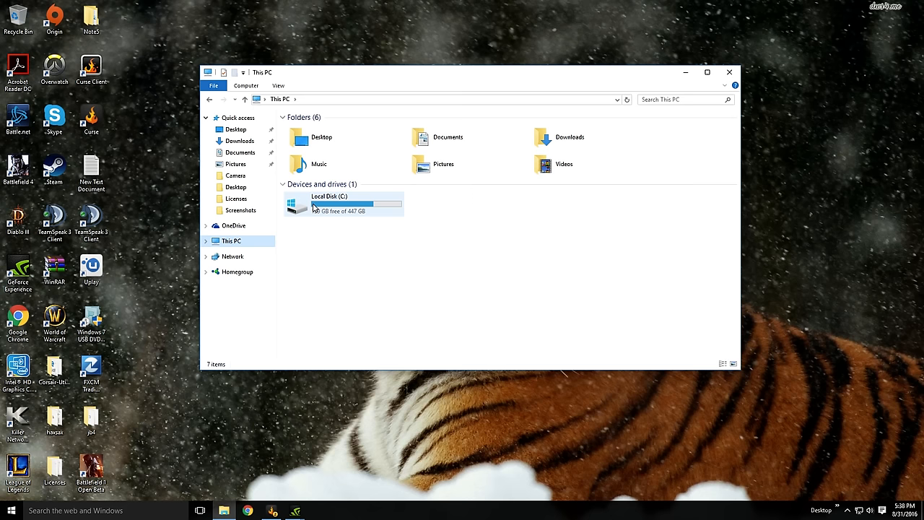
pyautogui.moveTo(321, 205)
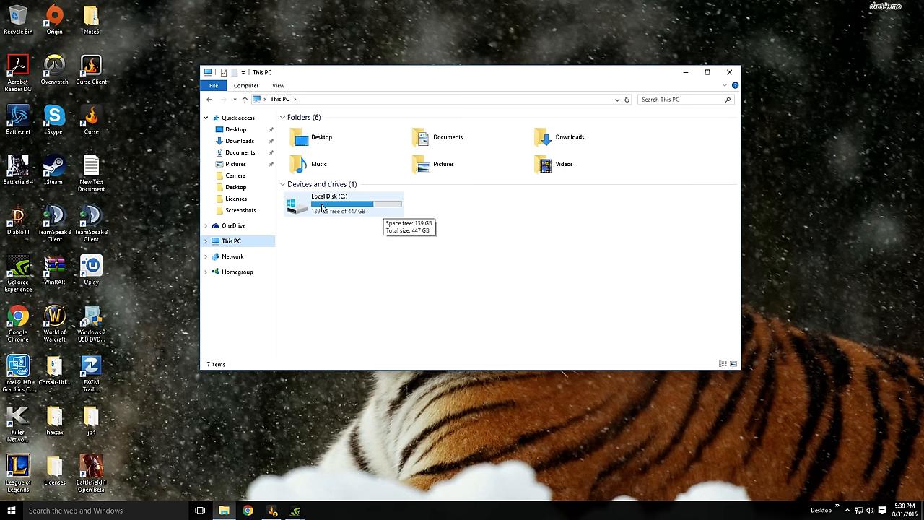
pyautogui.moveTo(497, 220)
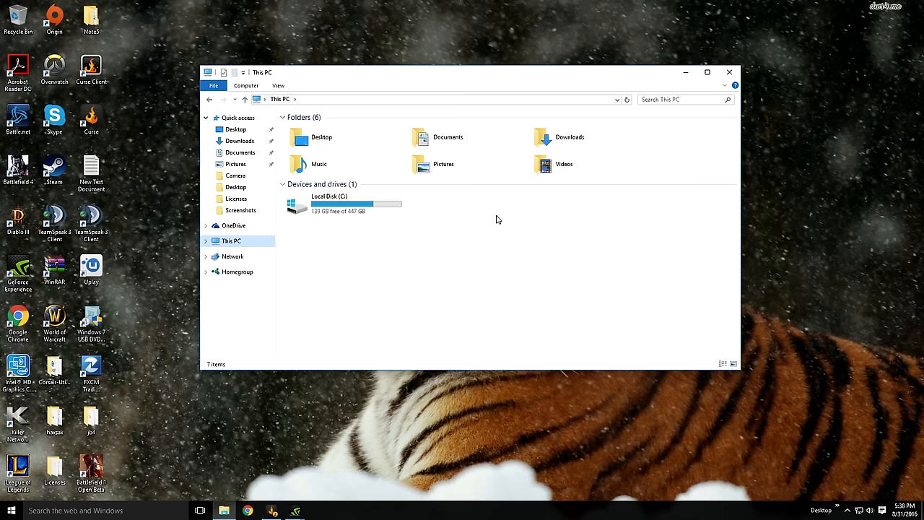
pyautogui.moveTo(503, 222)
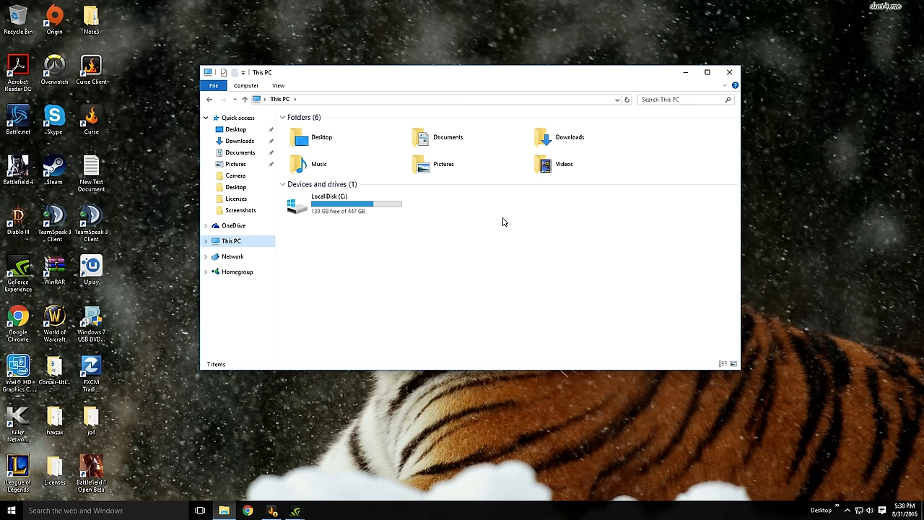
pyautogui.moveTo(236, 199)
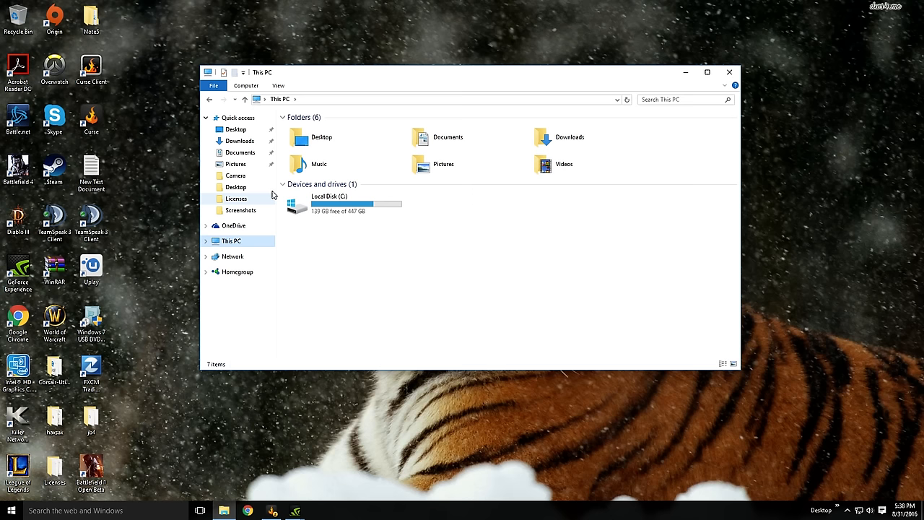
# Step: Launch Computer Management from the ribbon's Computer commands
pyautogui.click(246, 85)
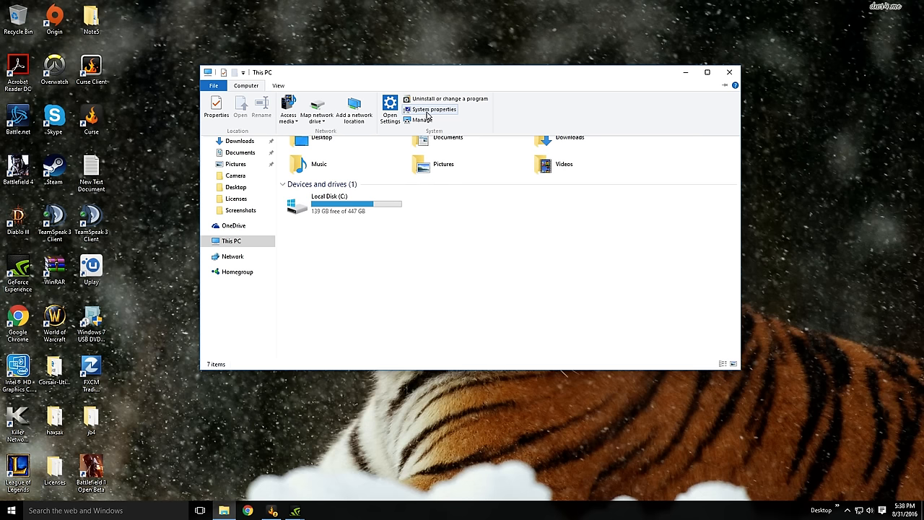
pyautogui.click(245, 87)
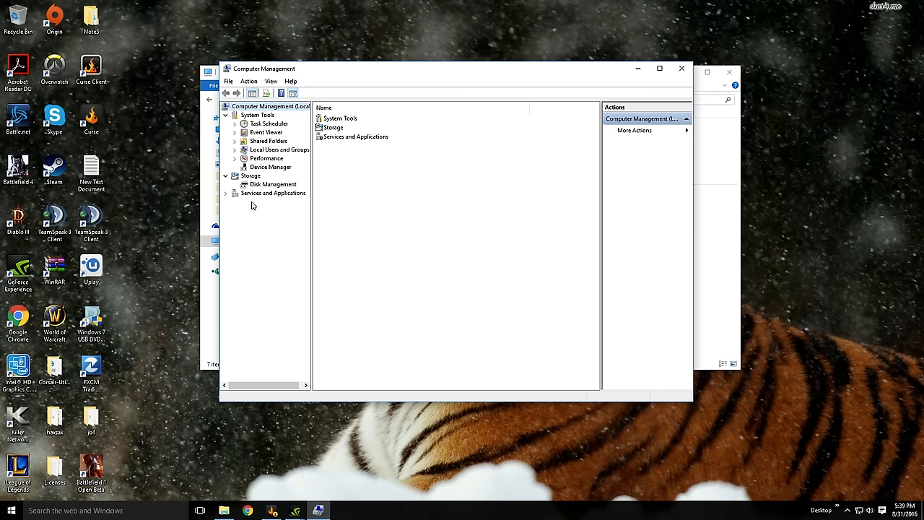
# Step: Show Disk Management listing Disk 0 with unallocated space and Disk 1 with C:
pyautogui.click(273, 185)
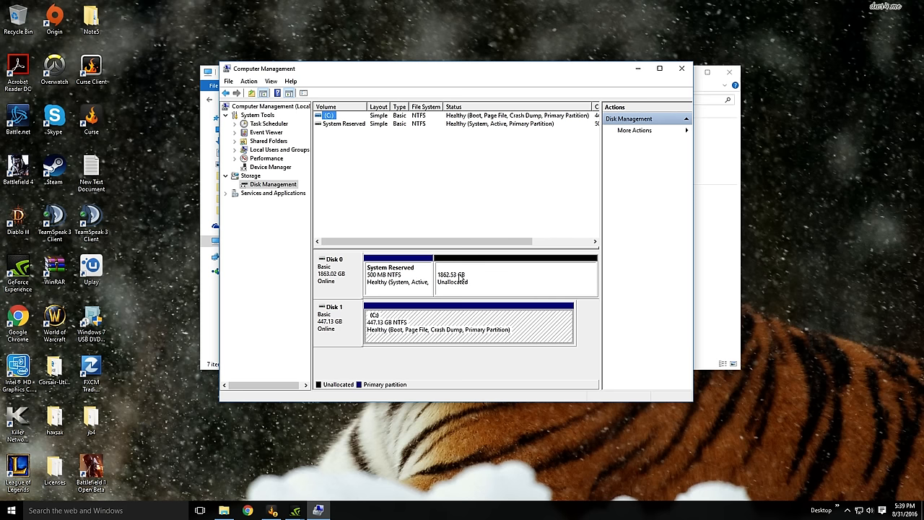
pyautogui.moveTo(442, 295)
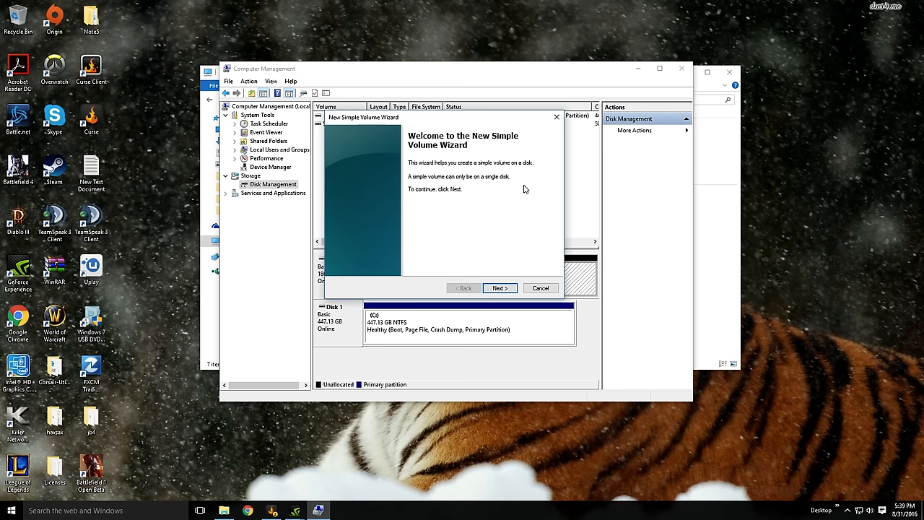
# Step: Advance the New Simple Volume Wizard and choose D as the drive letter
pyautogui.click(500, 287)
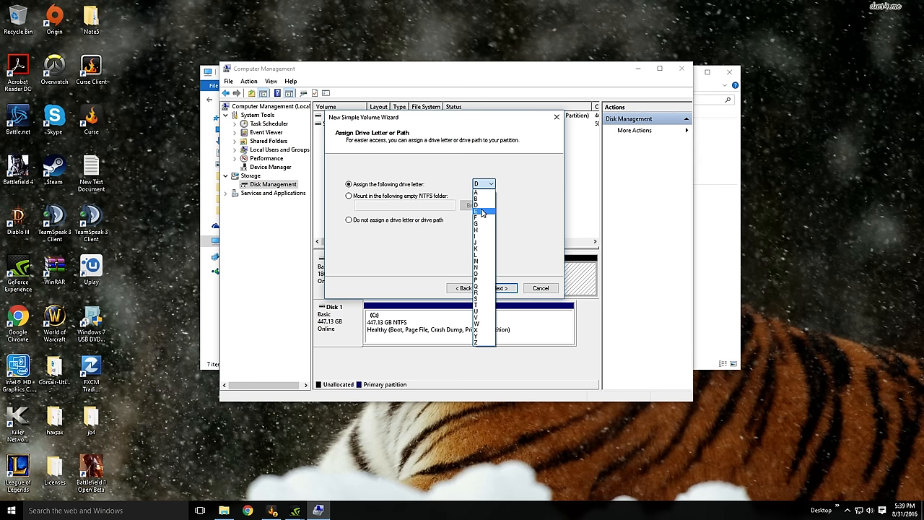
pyautogui.click(491, 184)
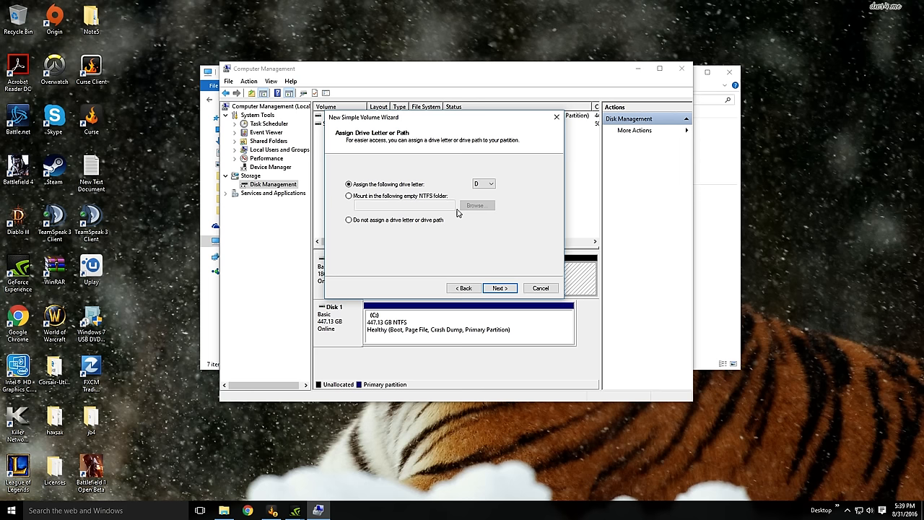
# Step: Keep NTFS quick format and label the volume 'HDD', reaching the summary
pyautogui.click(499, 289)
pyautogui.write('Hard')
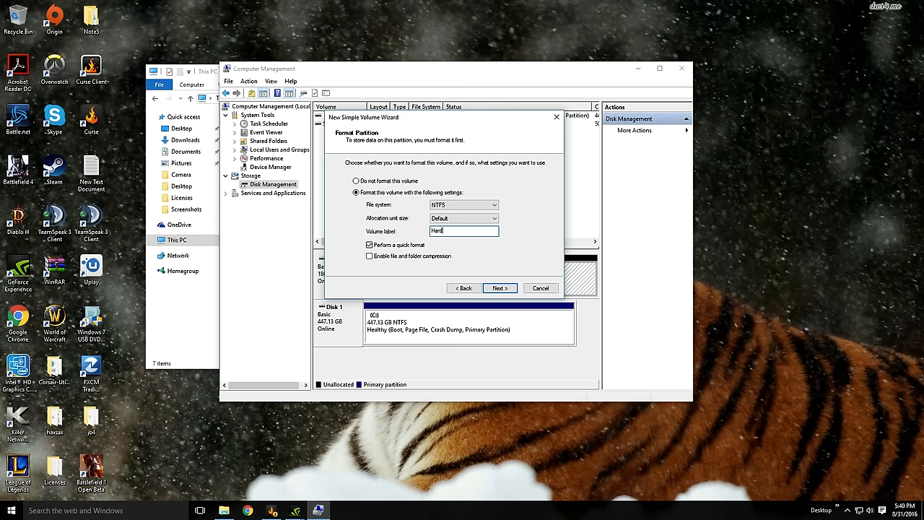
pyautogui.write('HDD')
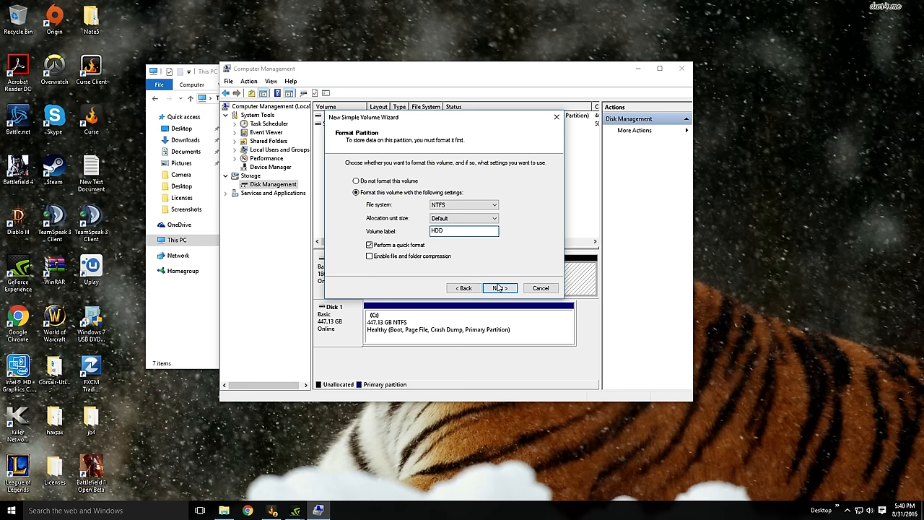
pyautogui.click(497, 288)
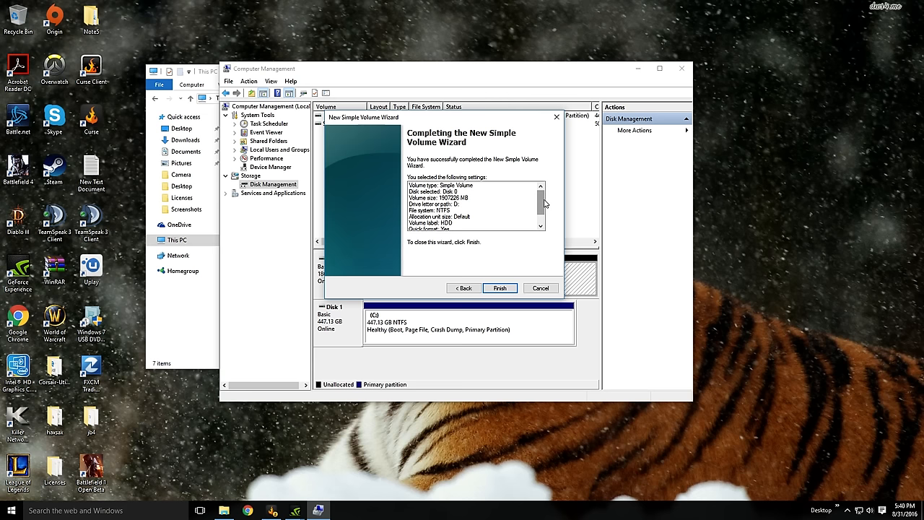
# Step: Finish the wizard so Disk 0 becomes a healthy 1863.02 GB NTFS partition HDD (D:)
pyautogui.click(499, 288)
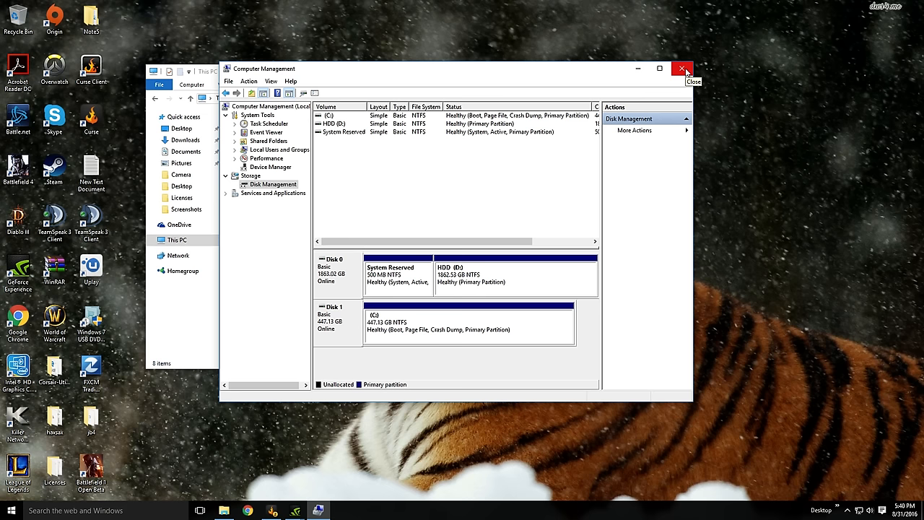
# Step: Close Computer Management and select the new HDD (D:) drive showing 1.81 TB free
pyautogui.click(682, 69)
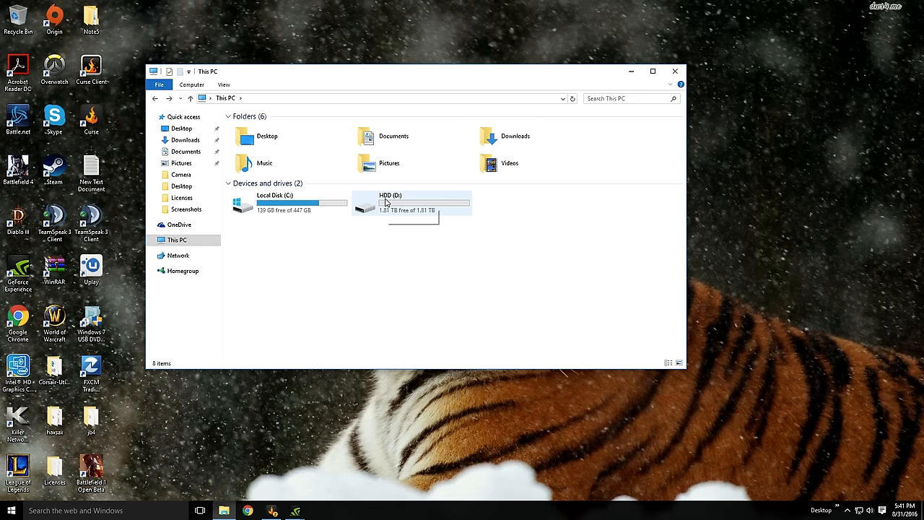
pyautogui.click(411, 202)
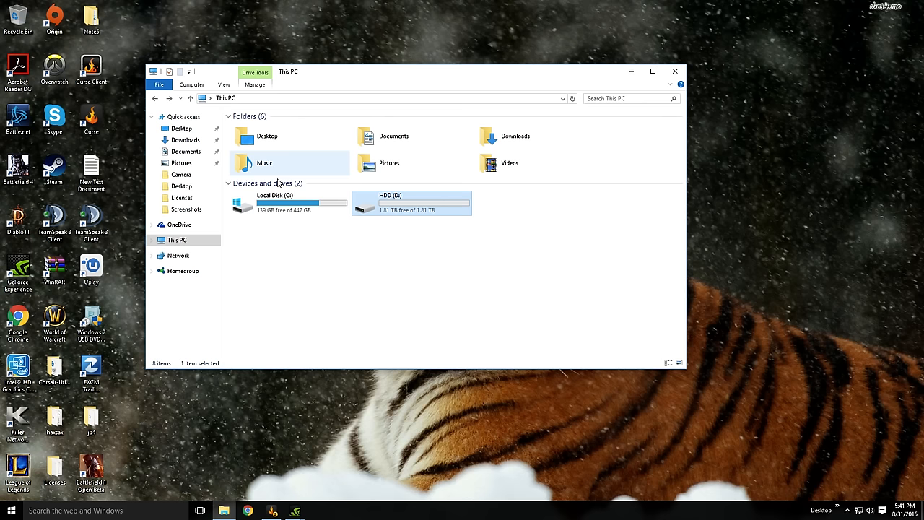